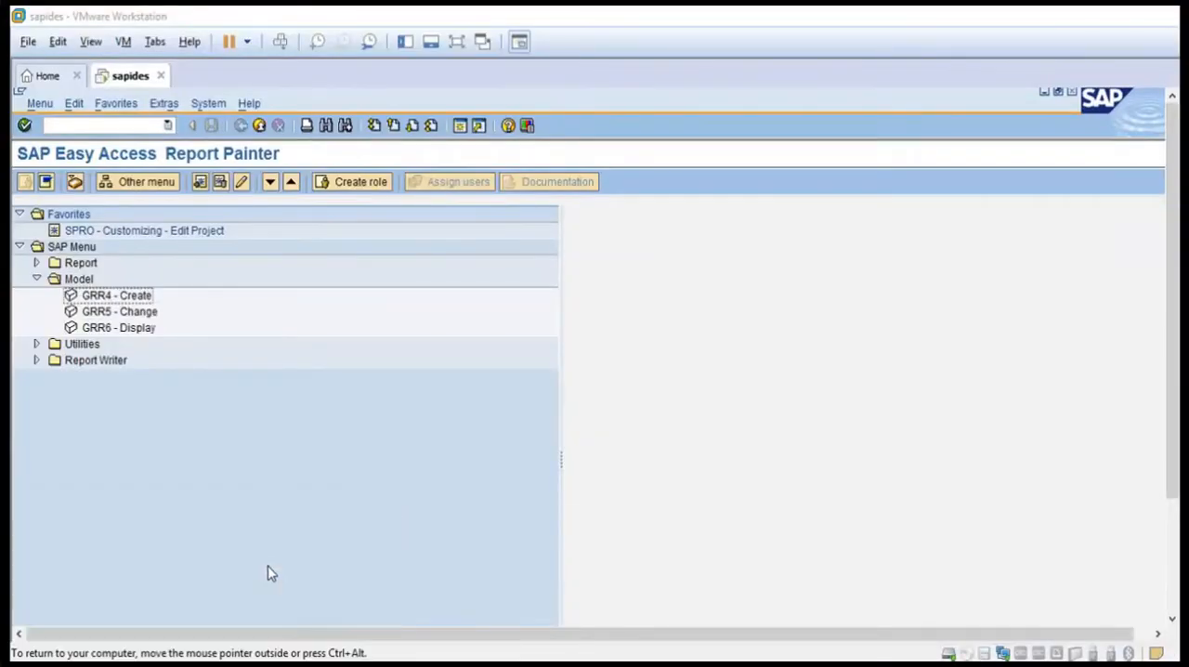
pyautogui.moveTo(456, 48)
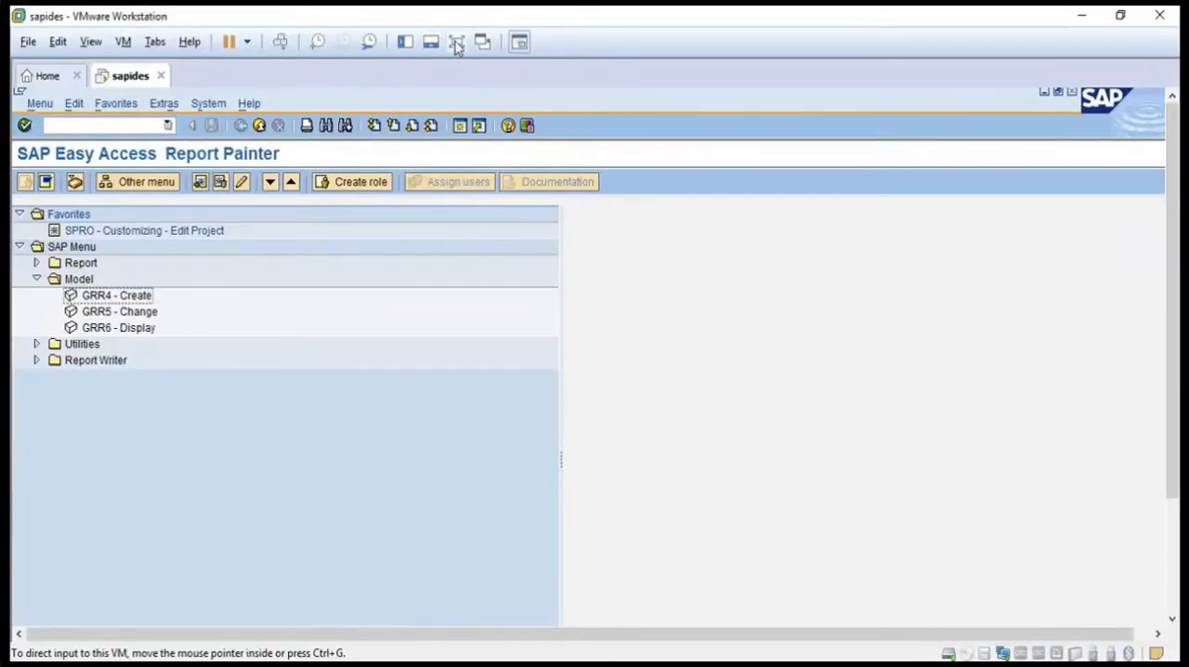
# Run GRR4 from the Model menu to create a new report model.
pyautogui.click(116, 296)
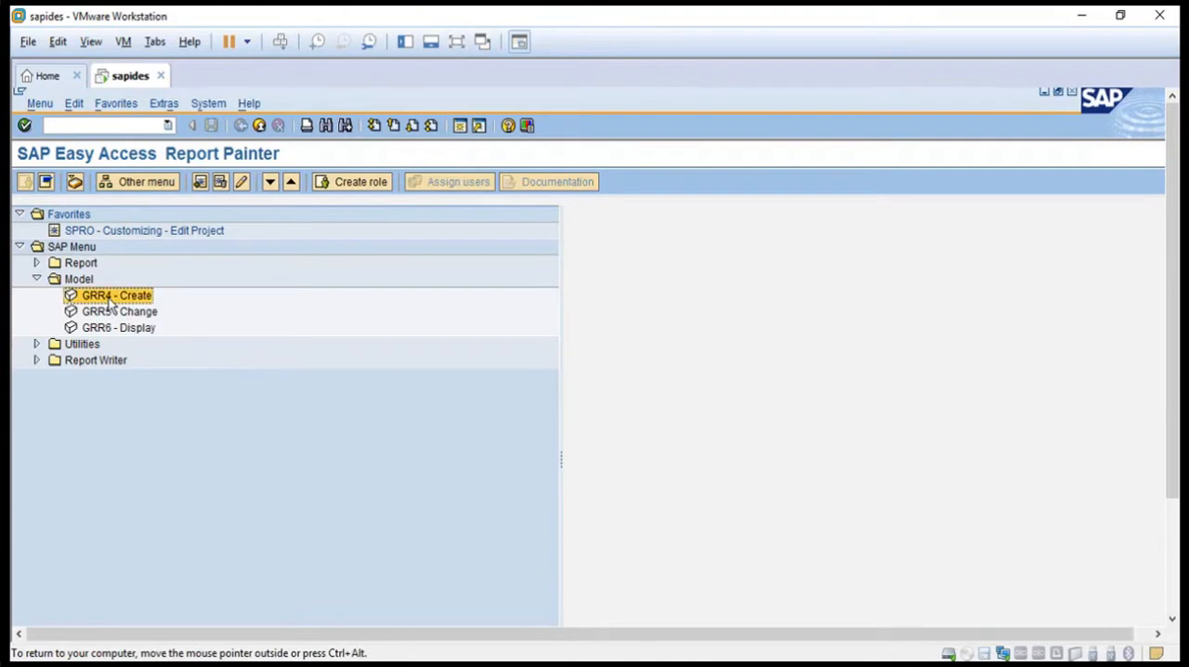
pyautogui.moveTo(102, 207)
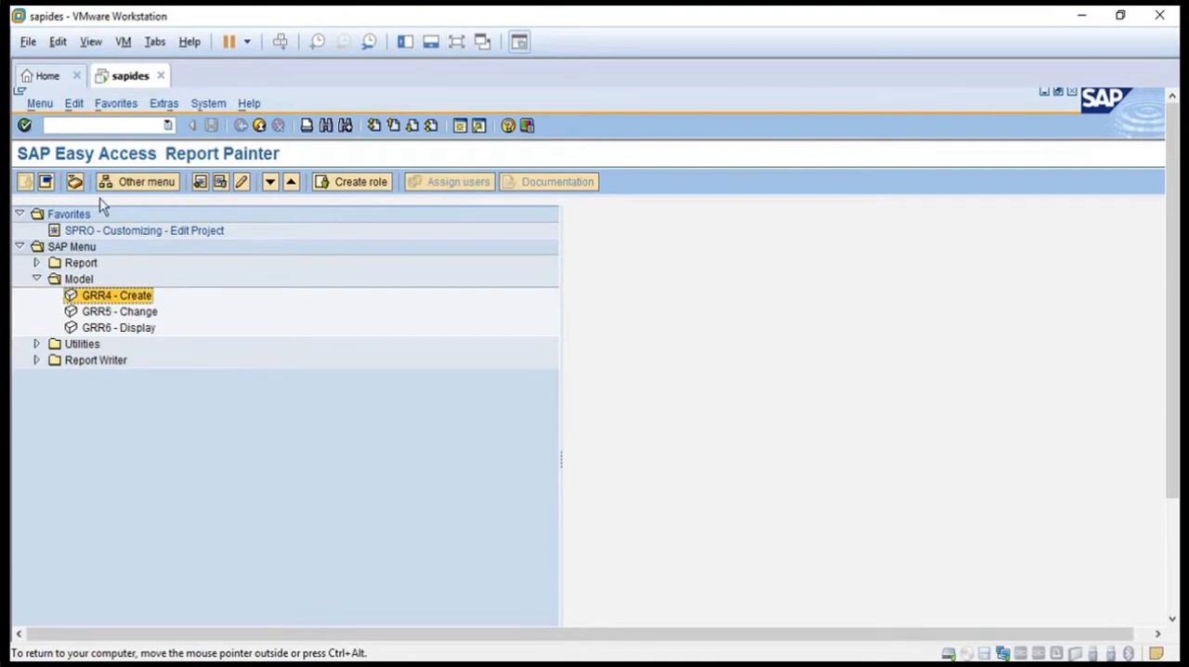
pyautogui.click(78, 279)
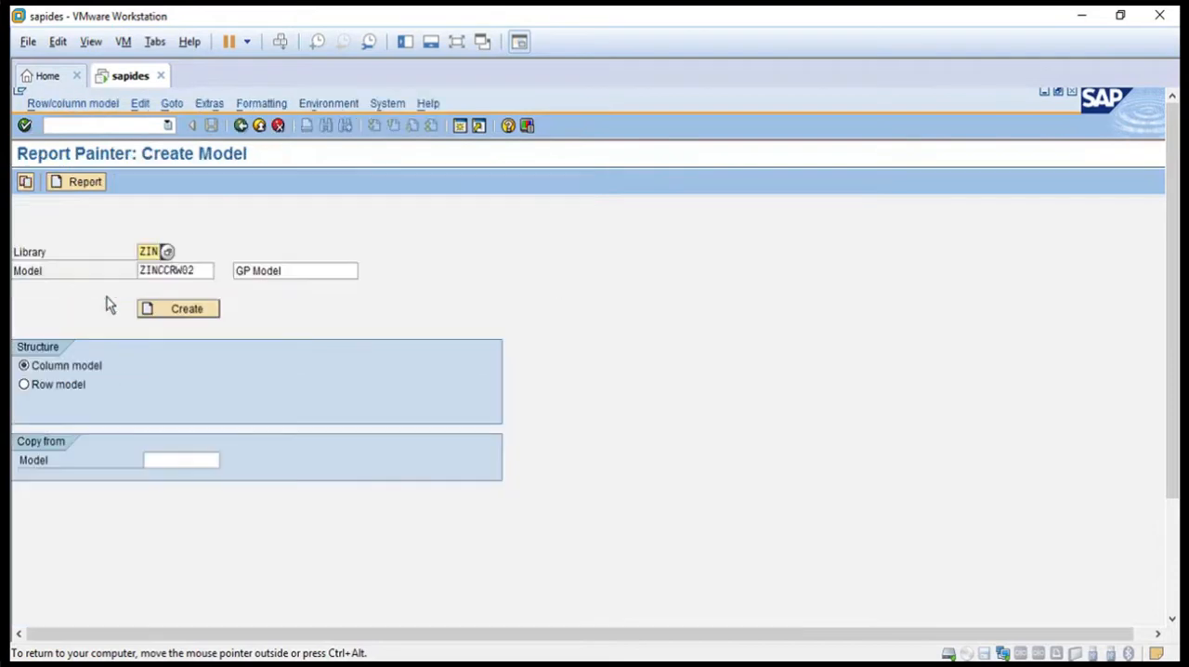
# Create column model ZINCCCL01 in library ZIN with description 'Act/Pln/Var'.
pyautogui.click(172, 270)
pyautogui.write('l01')
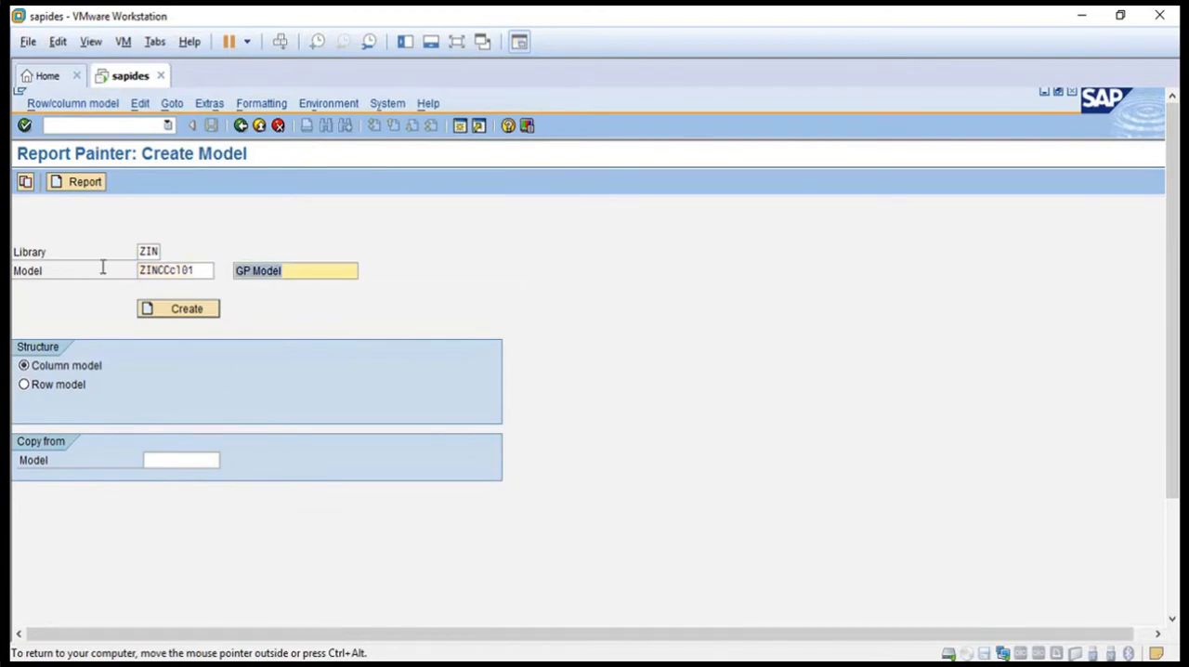
pyautogui.write('Act/pl')
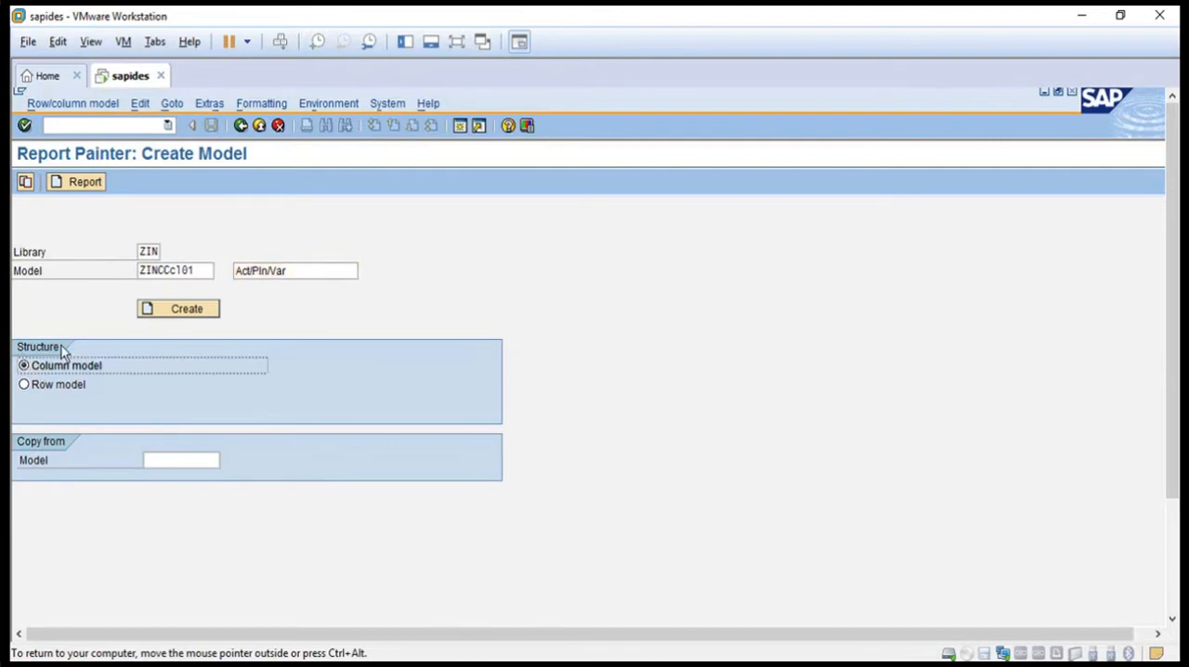
pyautogui.click(178, 308)
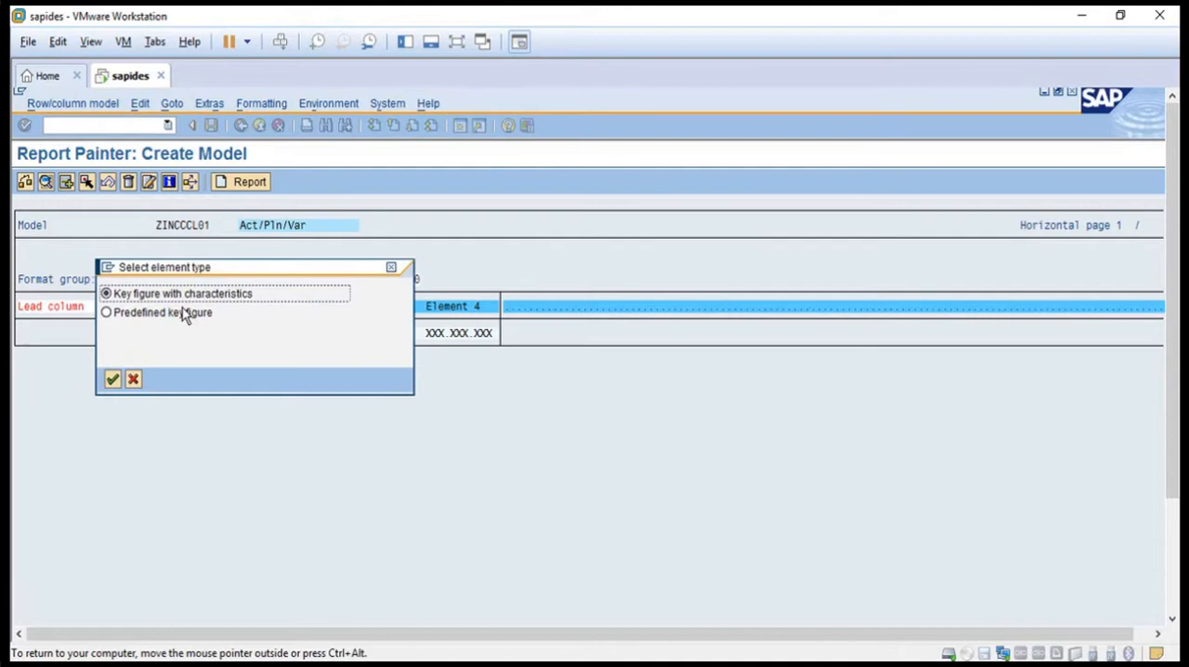
pyautogui.moveTo(220, 308)
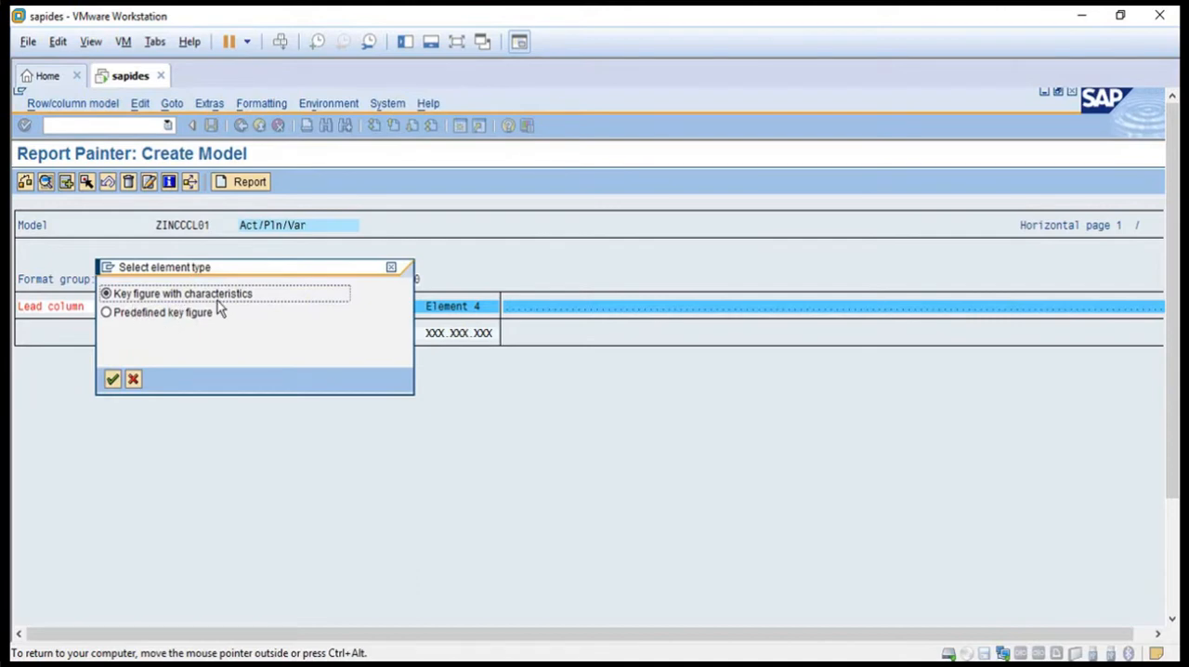
# Define column one as Act Costs: key figure SWKG Costs, value type 4, version 0.
pyautogui.click(112, 379)
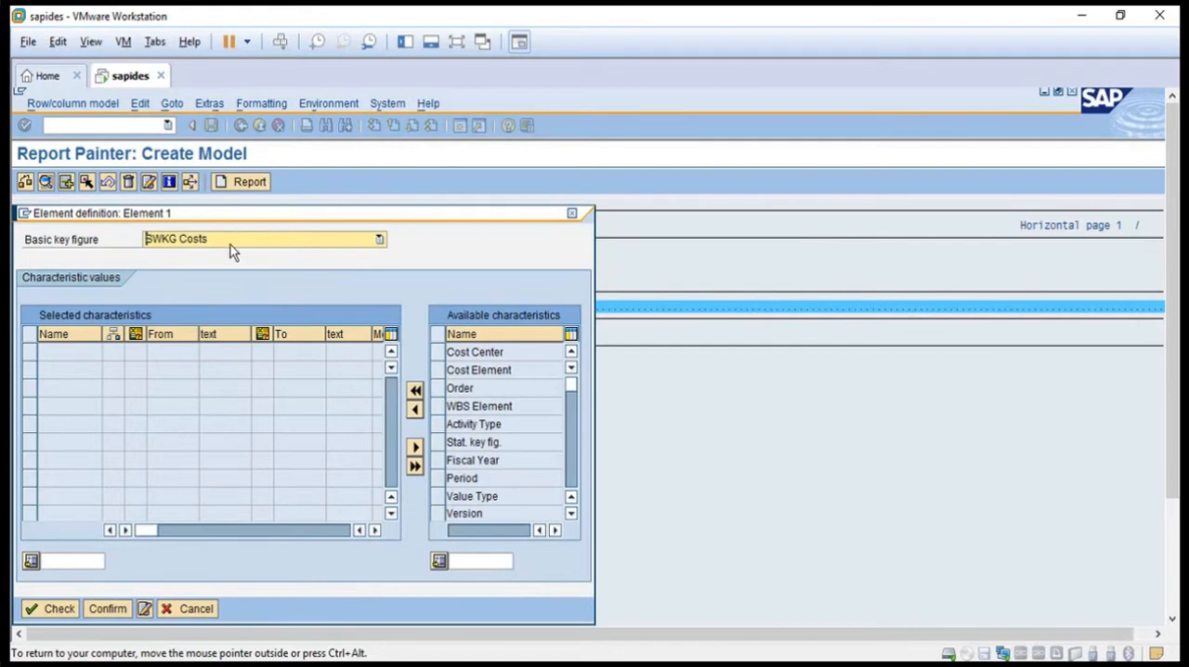
pyautogui.moveTo(446, 469)
pyautogui.write('0')
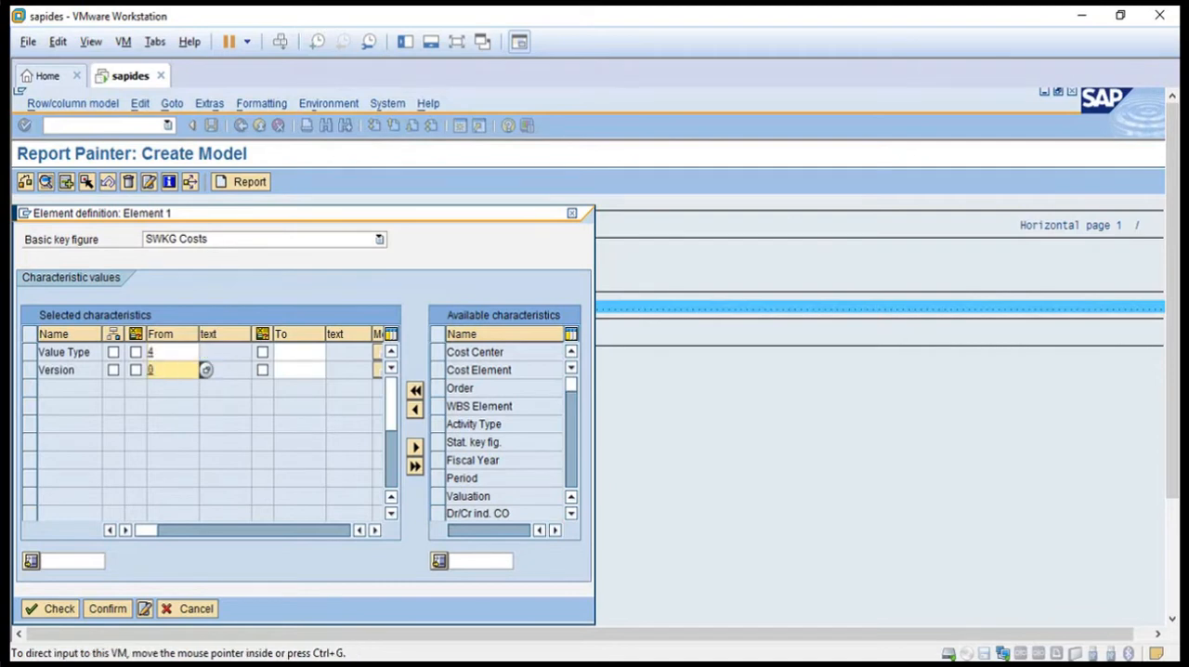
pyautogui.click(106, 608)
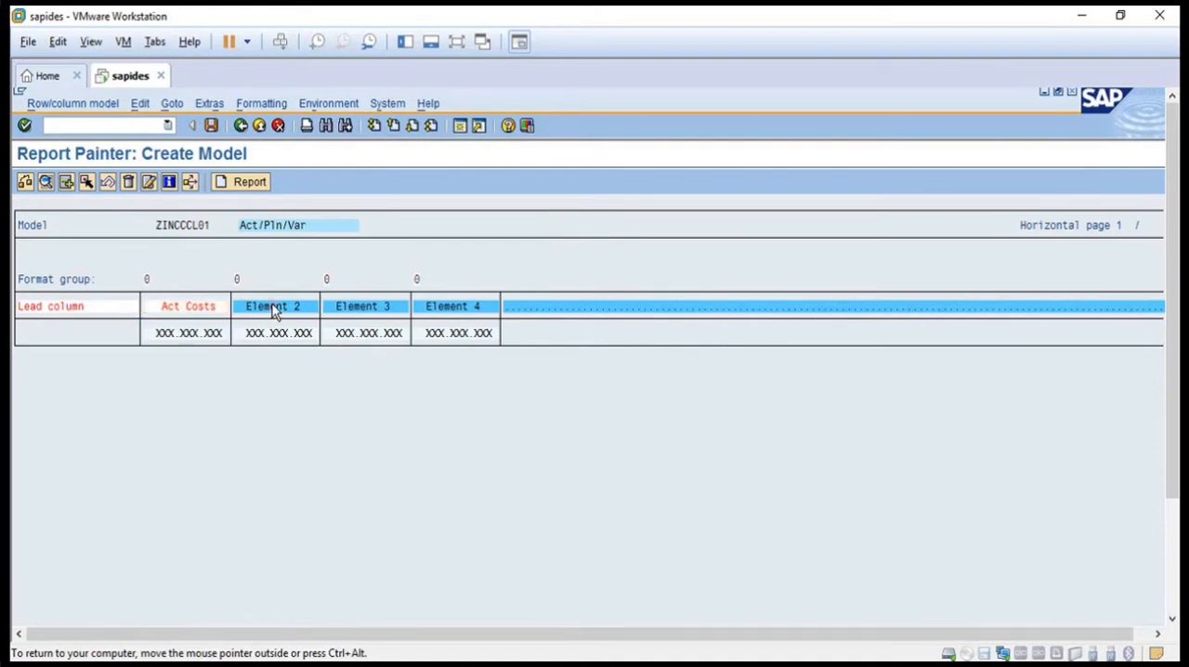
# Give column two value type 1 and version 0 on SWKG Costs.
pyautogui.doubleClick(272, 306)
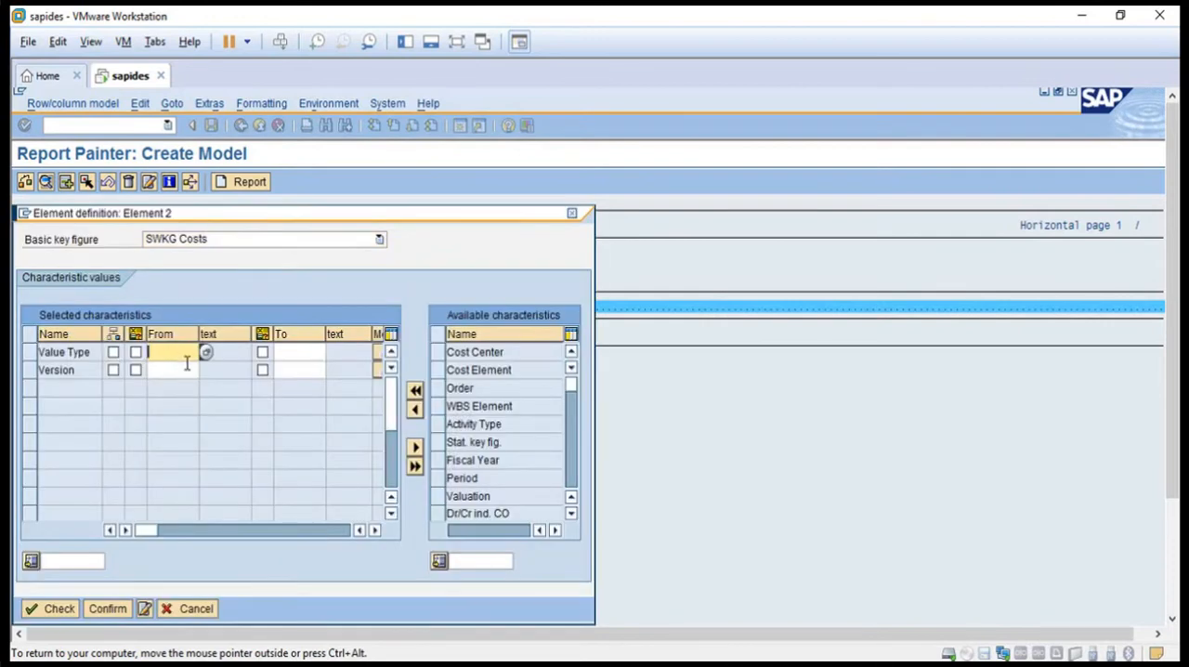
pyautogui.write('1')
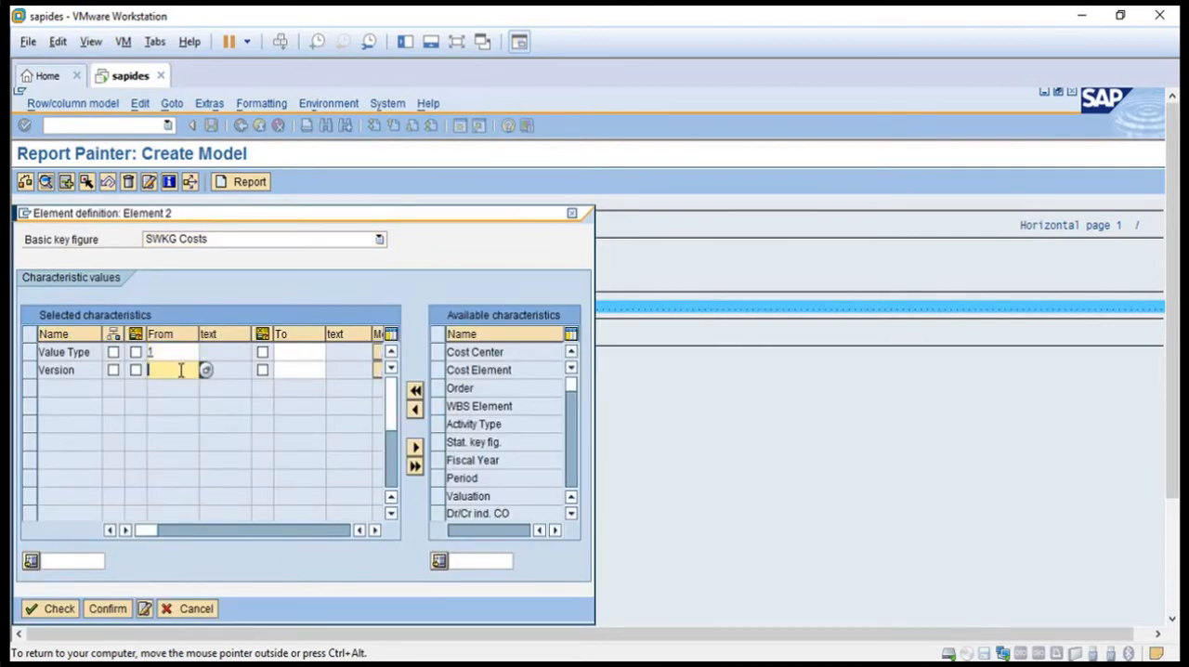
pyautogui.write('0')
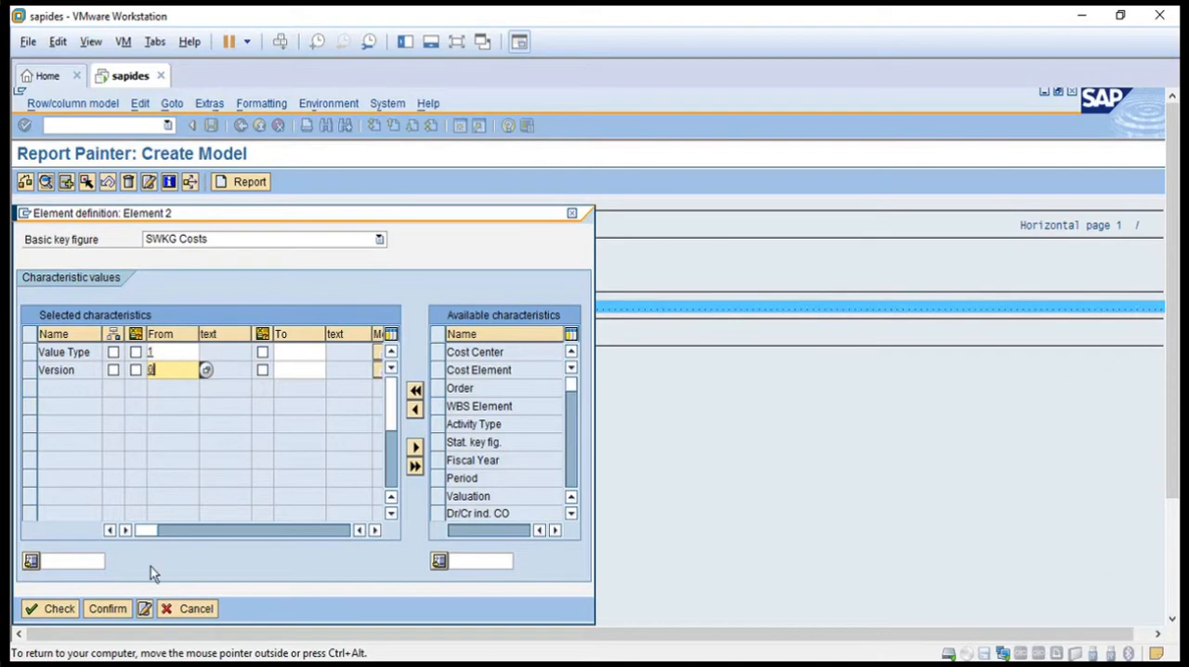
pyautogui.click(107, 609)
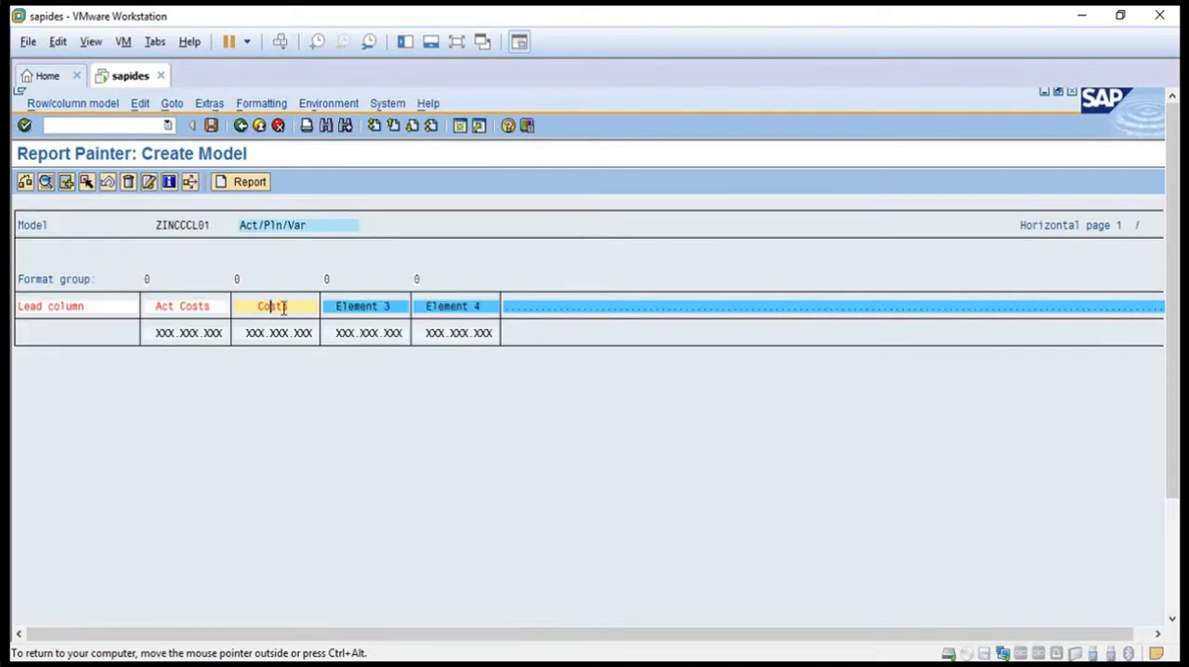
# Rename column two to 'Plan Costs' and confirm its definition.
pyautogui.doubleClick(274, 306)
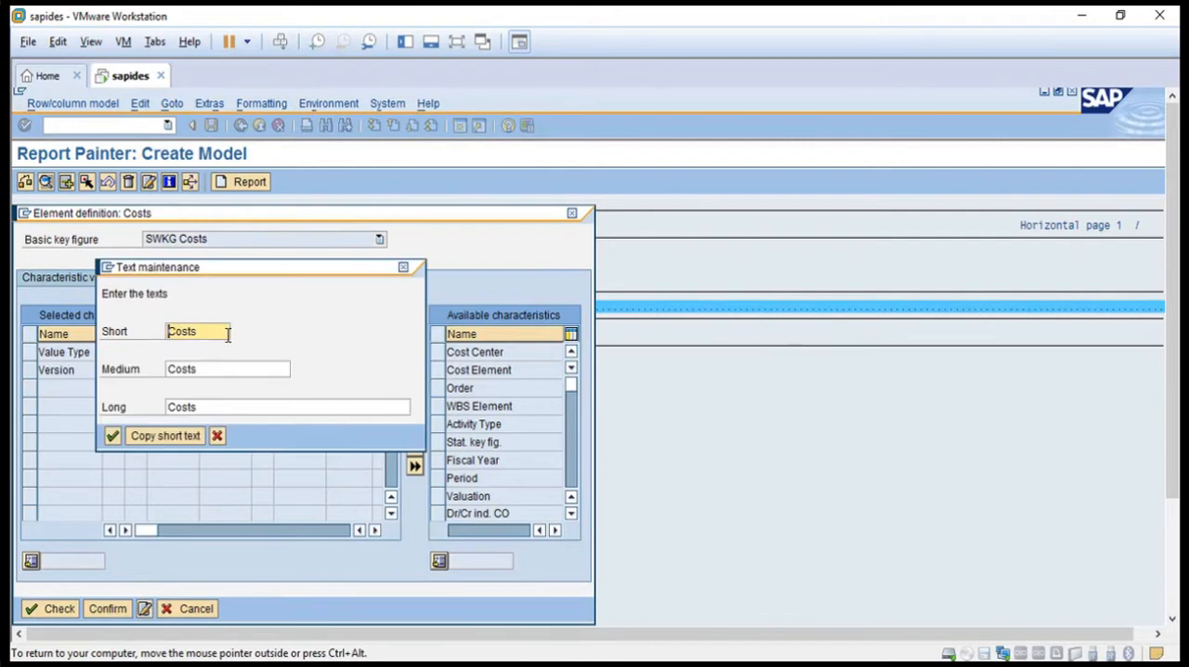
pyautogui.click(112, 435)
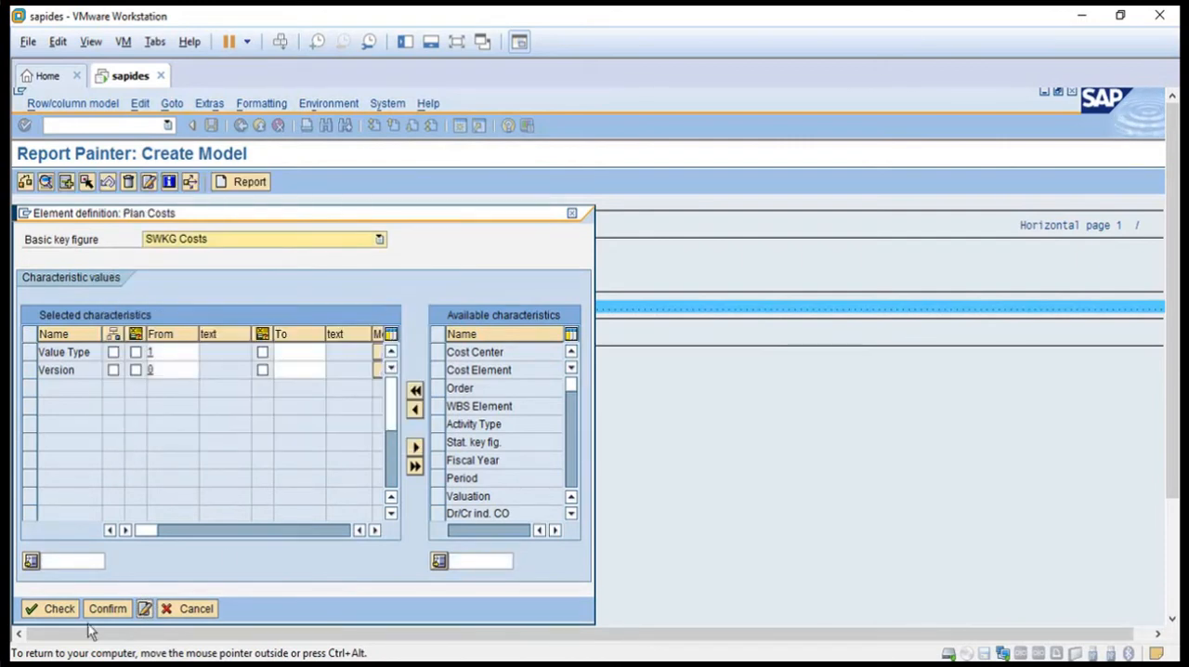
pyautogui.click(107, 609)
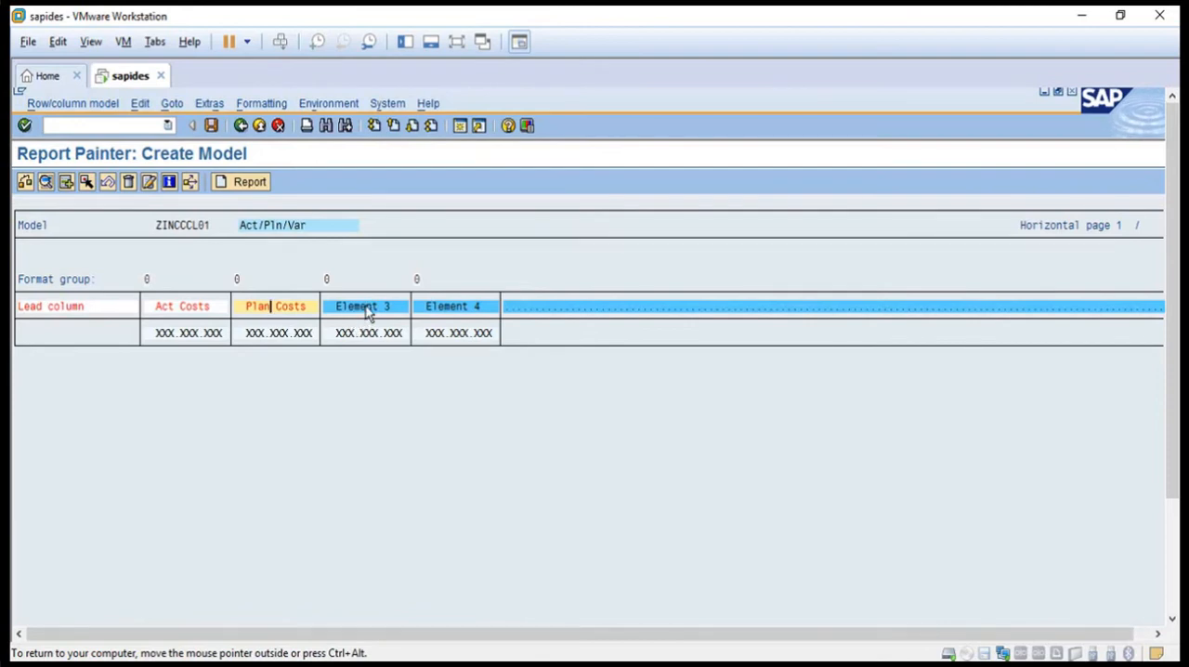
# Define column three as formula X001 - X002, named 'Variance'.
pyautogui.doubleClick(363, 306)
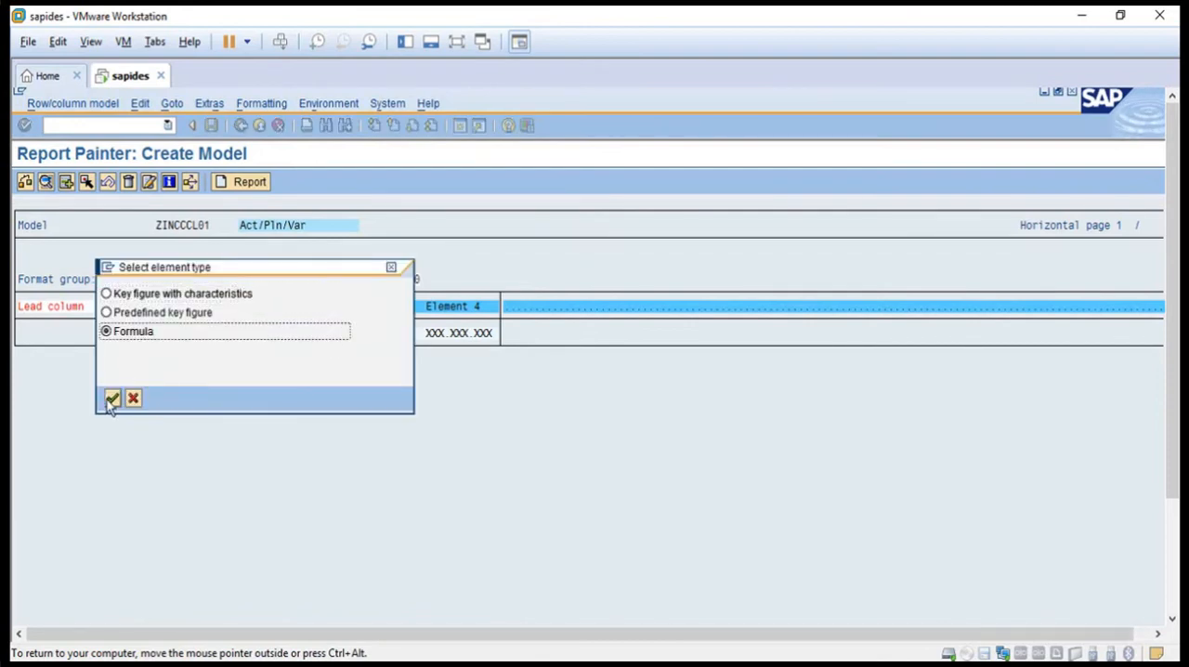
pyautogui.click(112, 398)
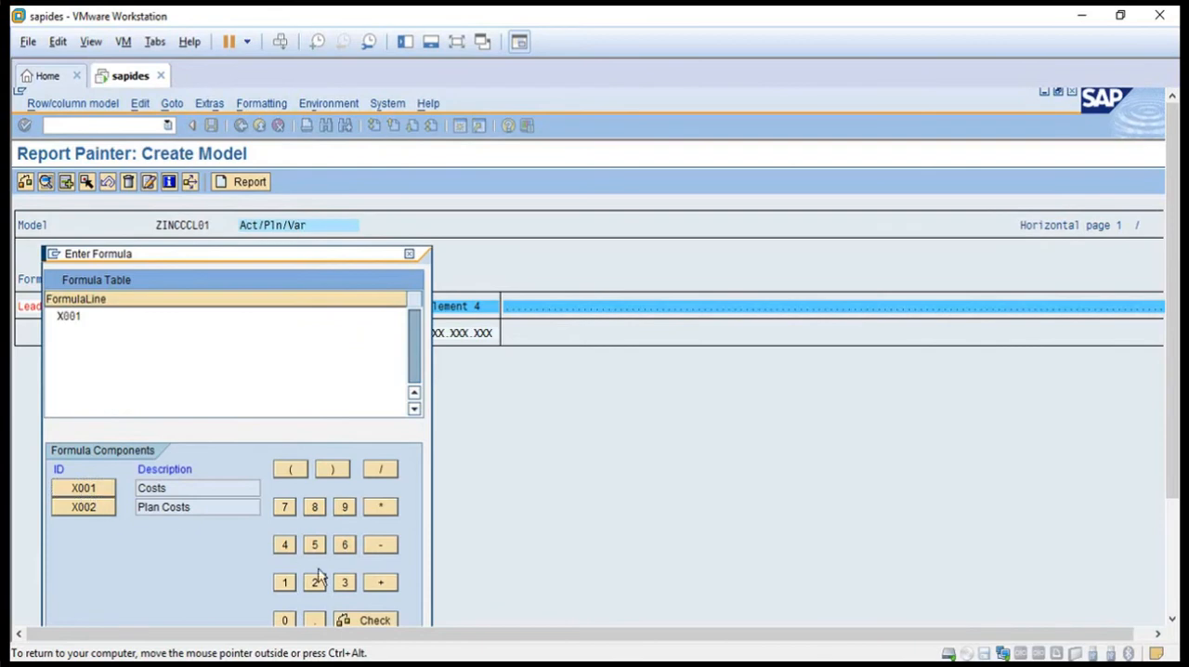
pyautogui.click(379, 545)
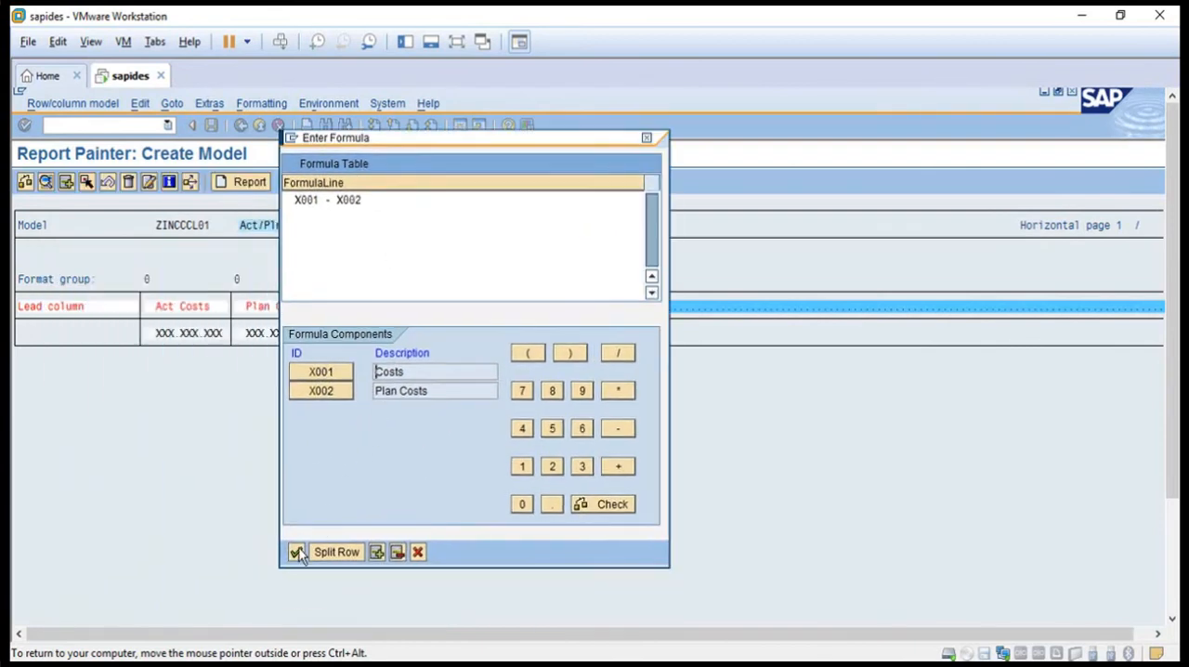
pyautogui.click(299, 552)
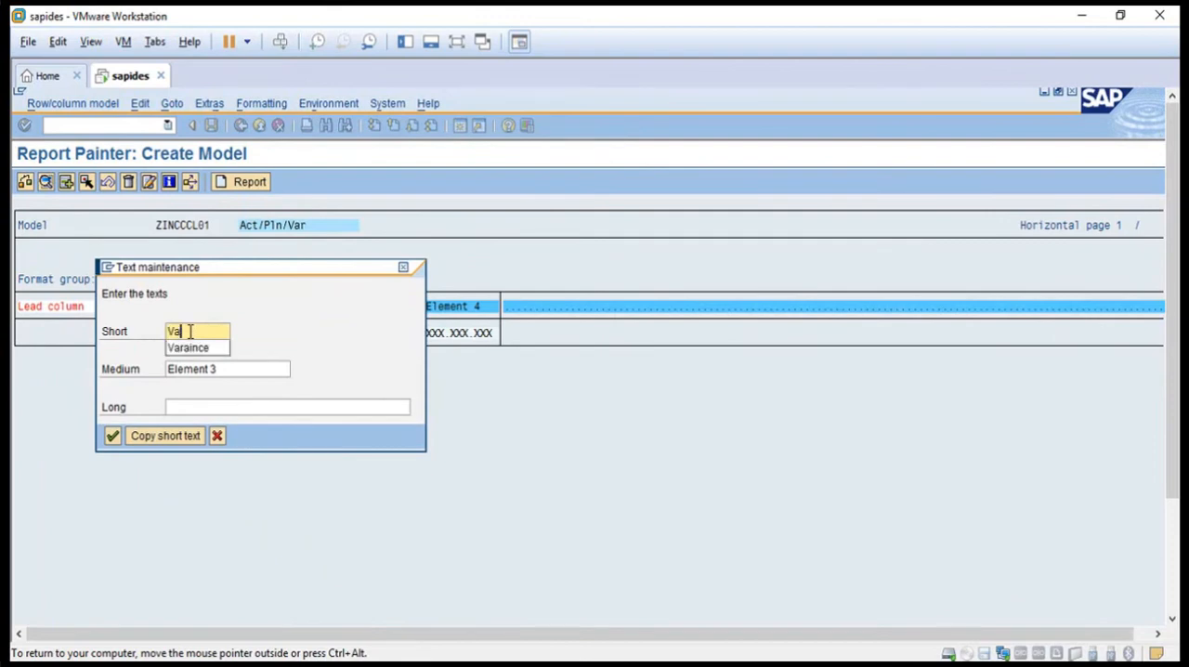
pyautogui.click(112, 435)
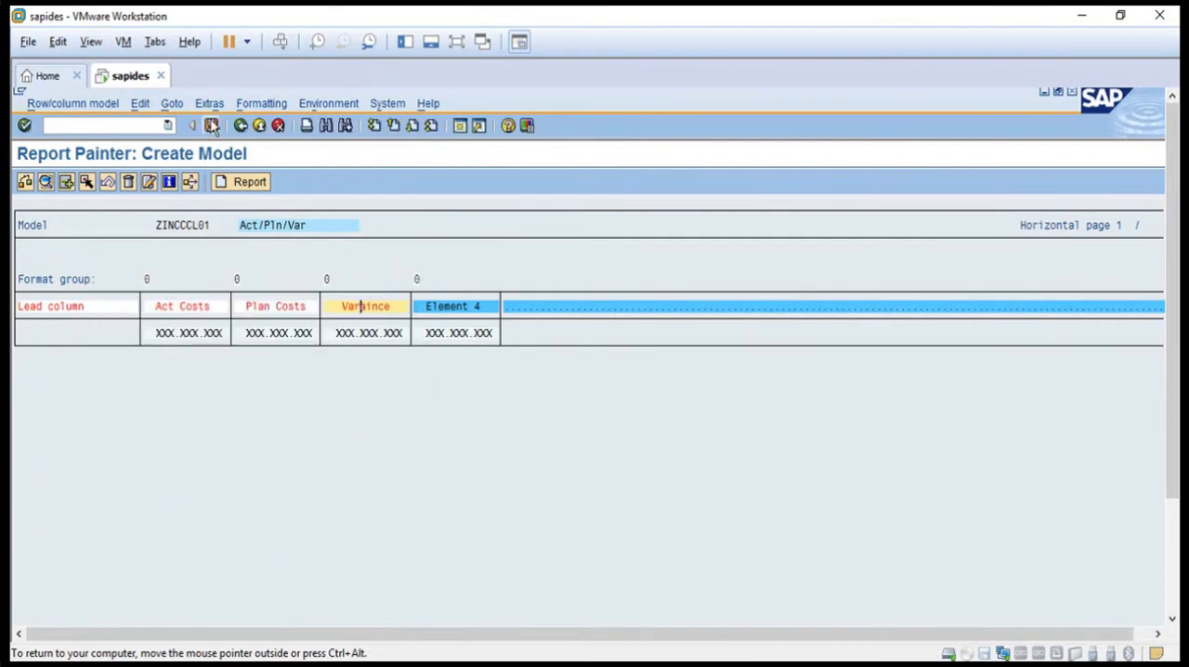